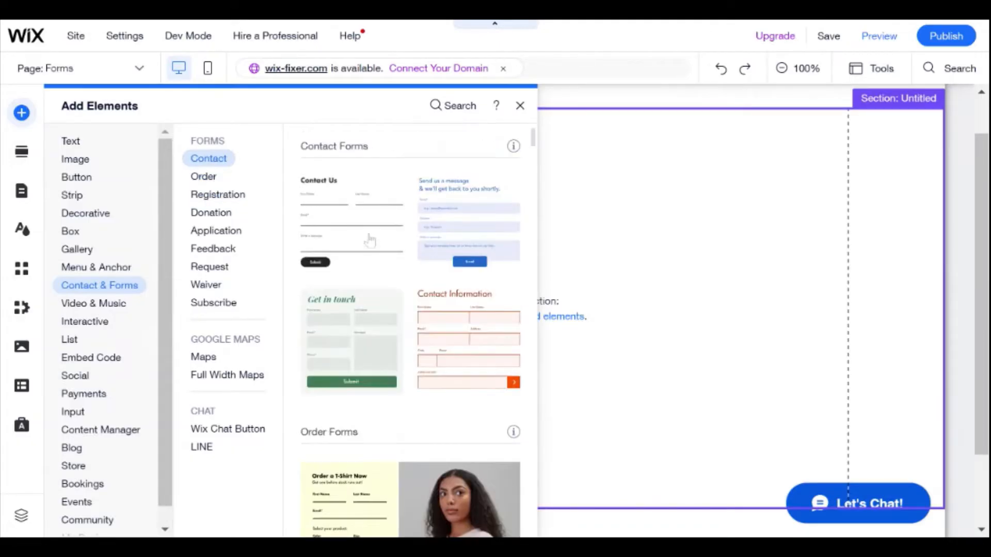
Add the Contact Us form template with name, email, message fields and Submit button
left_click(351, 236)
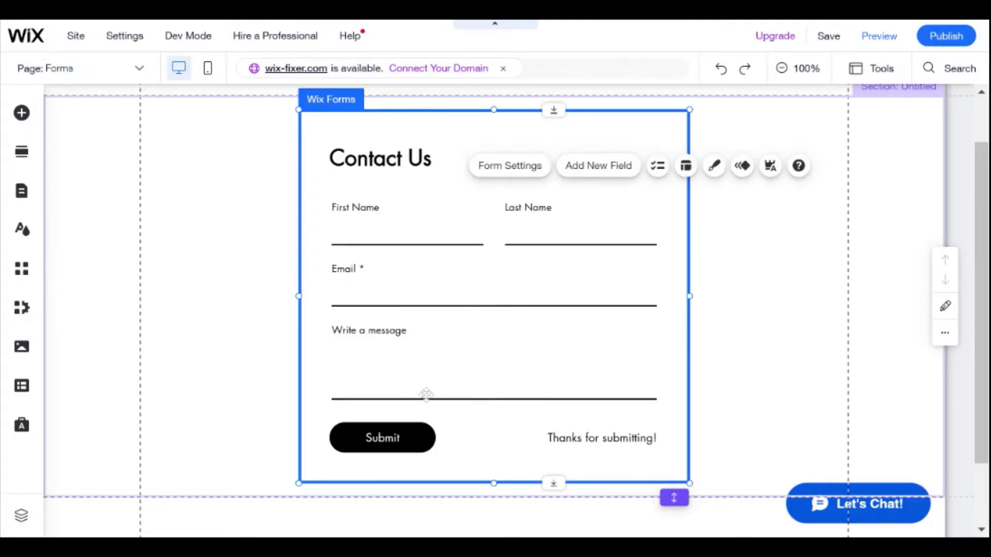
Show the Add Elements panel with the Image category's upload and free image options
left_click(21, 113)
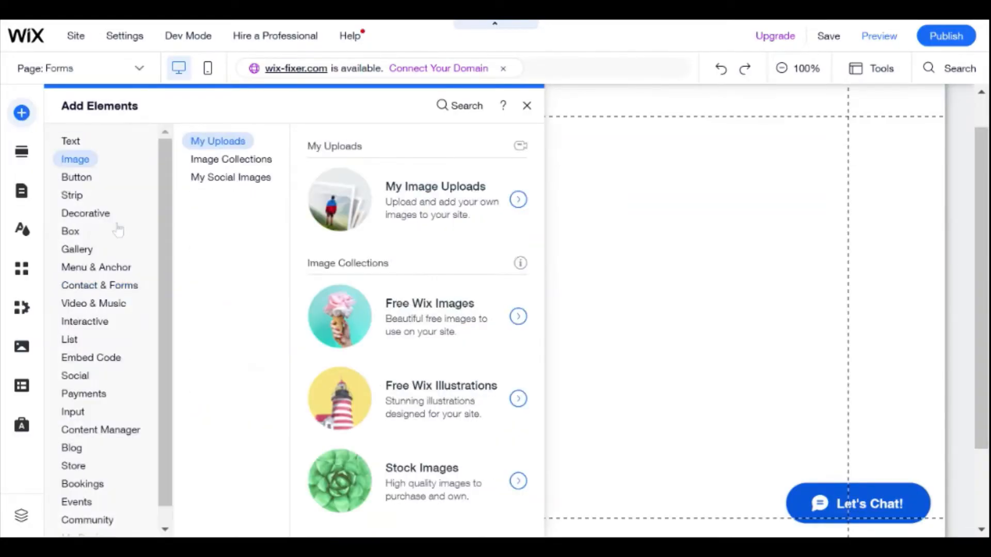
Add a name input, a best-flavor dropdown and a Submit button from the Input category
left_click(73, 411)
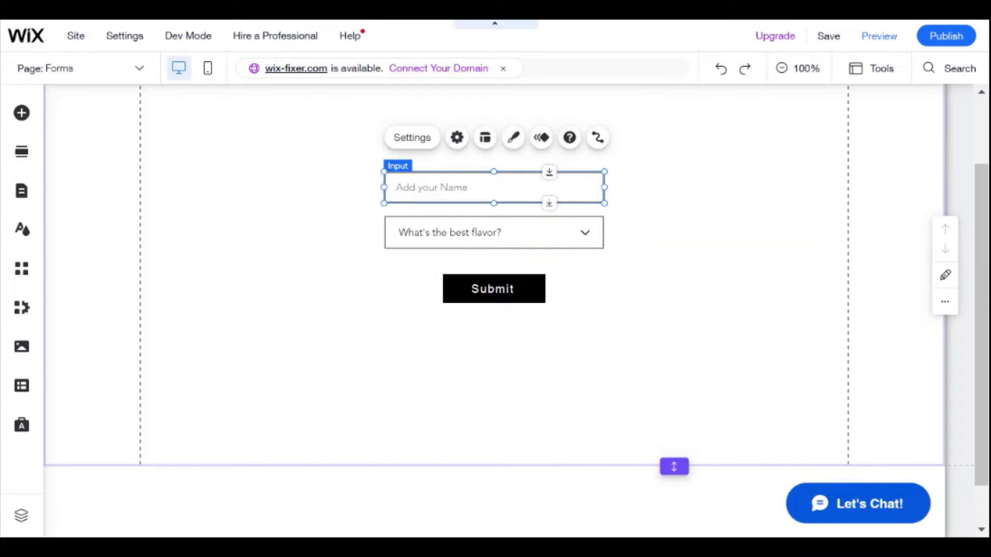
Bring up the Content Manager with its presets and collection creation options
left_click(21, 386)
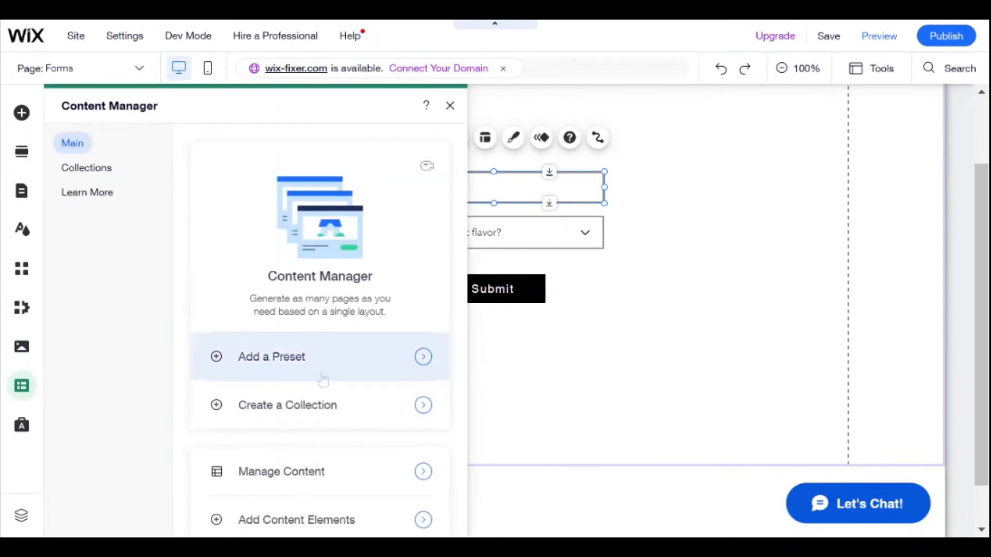
left_click(450, 105)
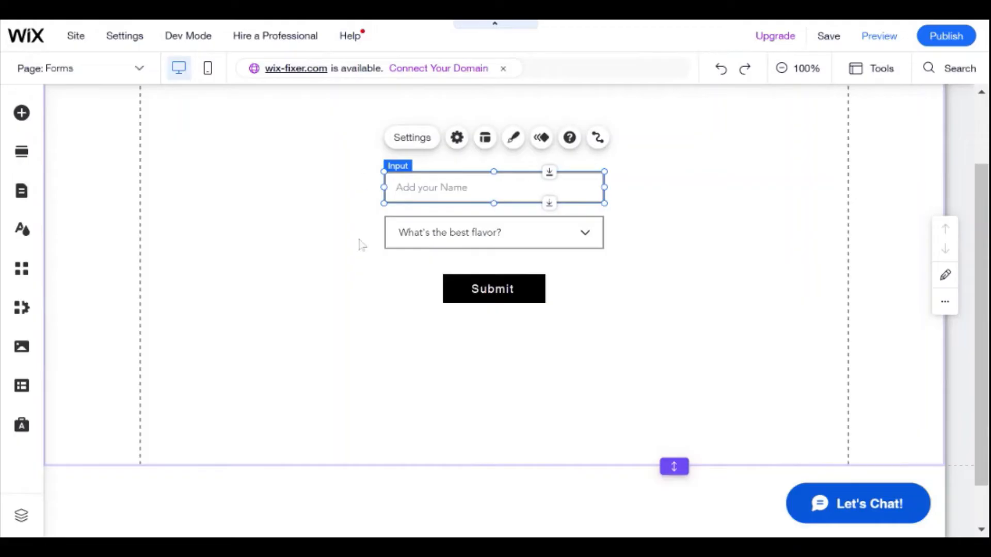
left_click(493, 232)
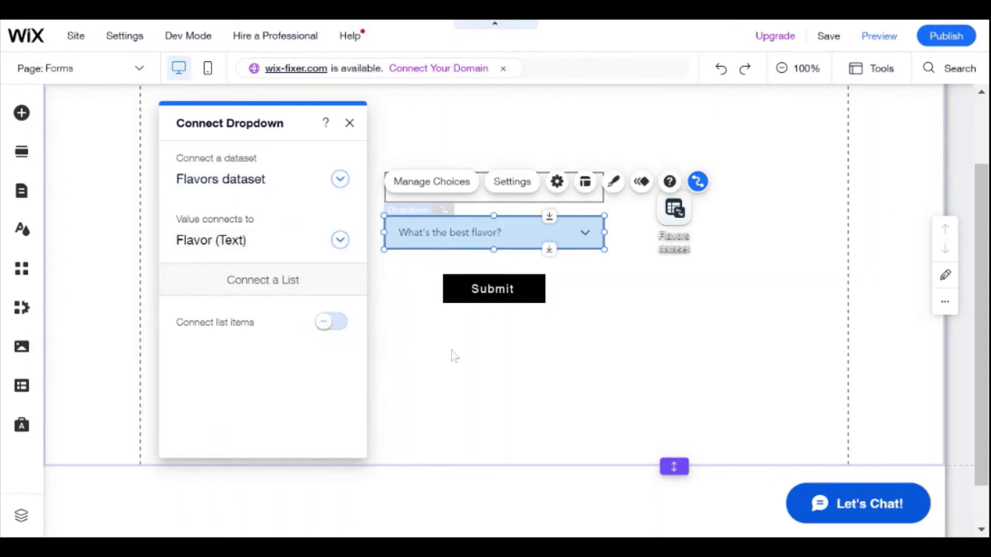
Connect the flavor dropdown to the Flavors dataset, saving its value to Flavor (Text)
left_click(879, 36)
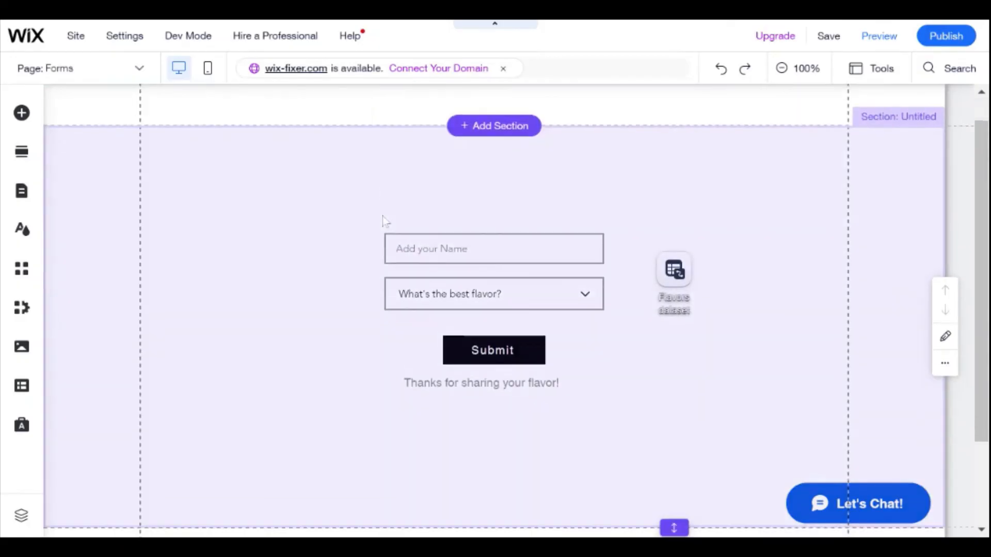
left_click(19, 112)
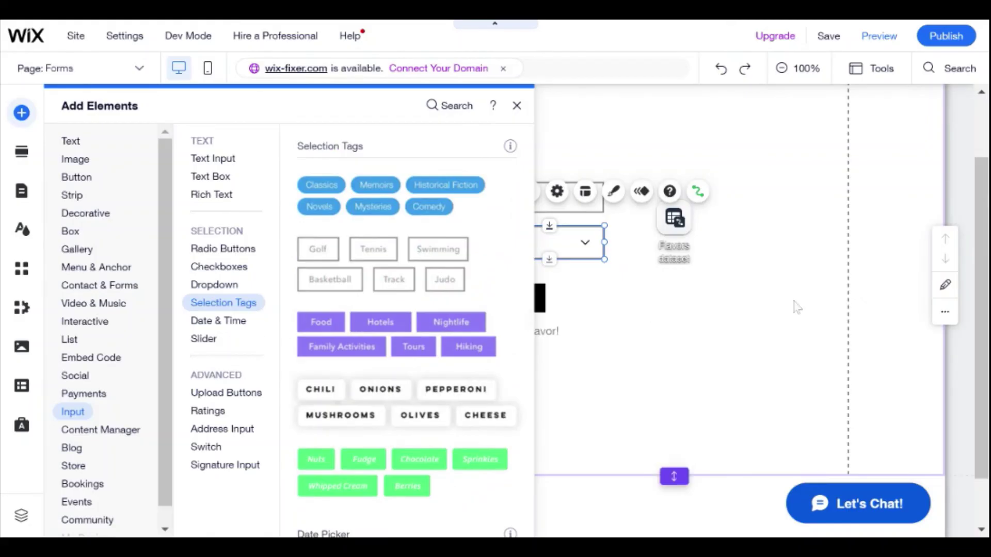
left_click(516, 105)
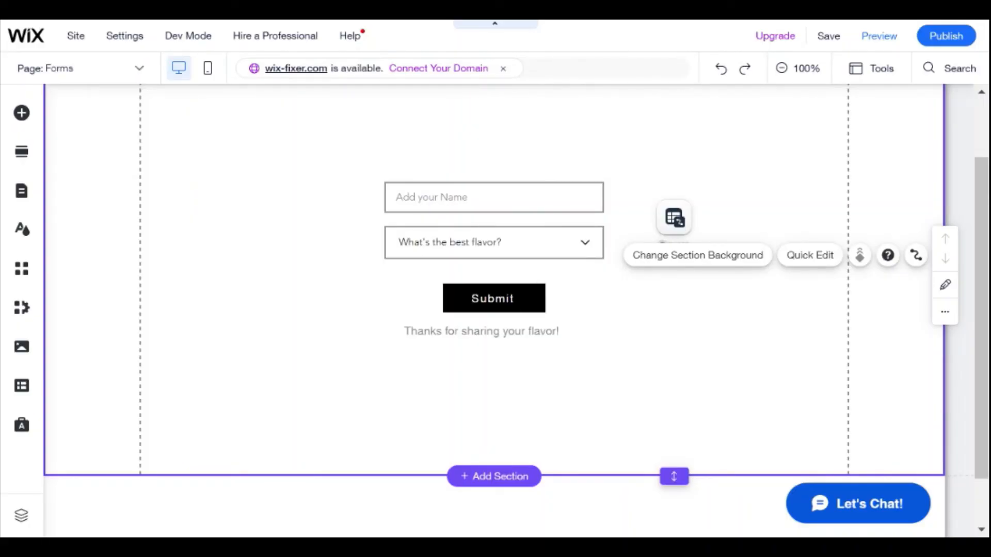